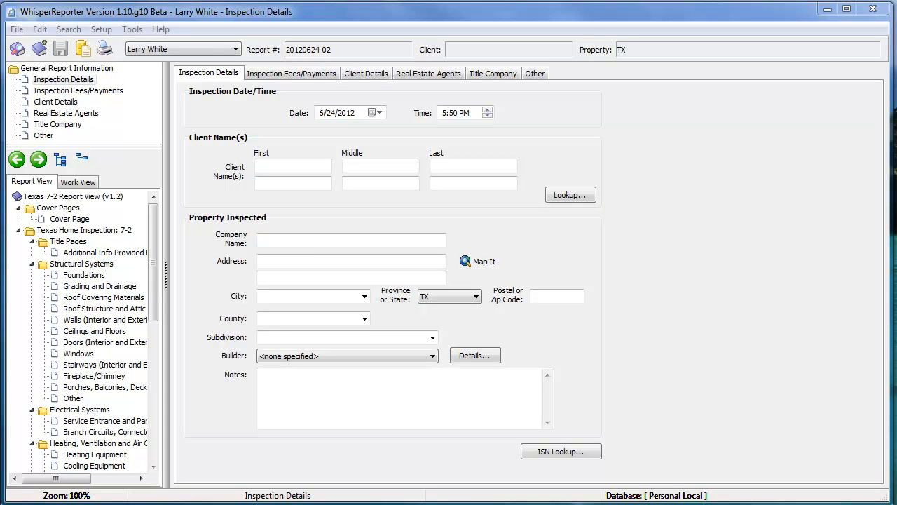
mouse_move(629, 280)
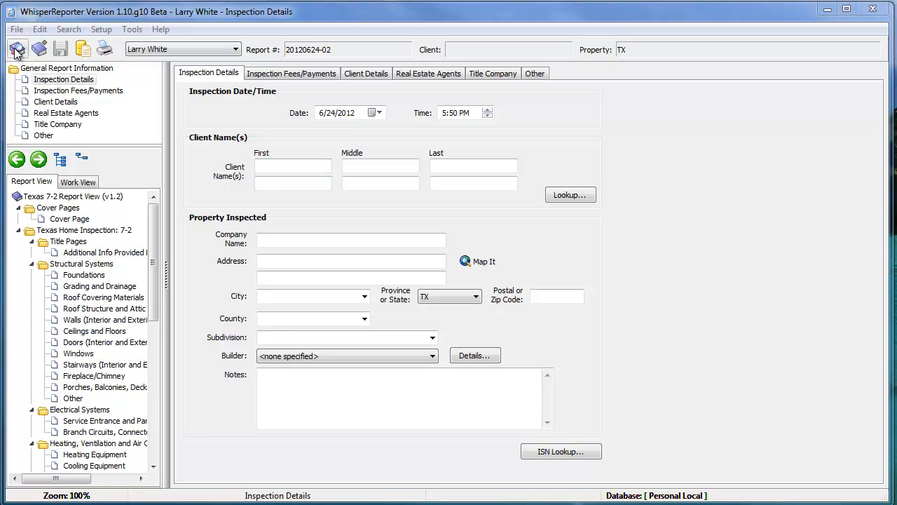
- Bring up the Browse Reports window listing all 126 saved reports and templates
click(63, 78)
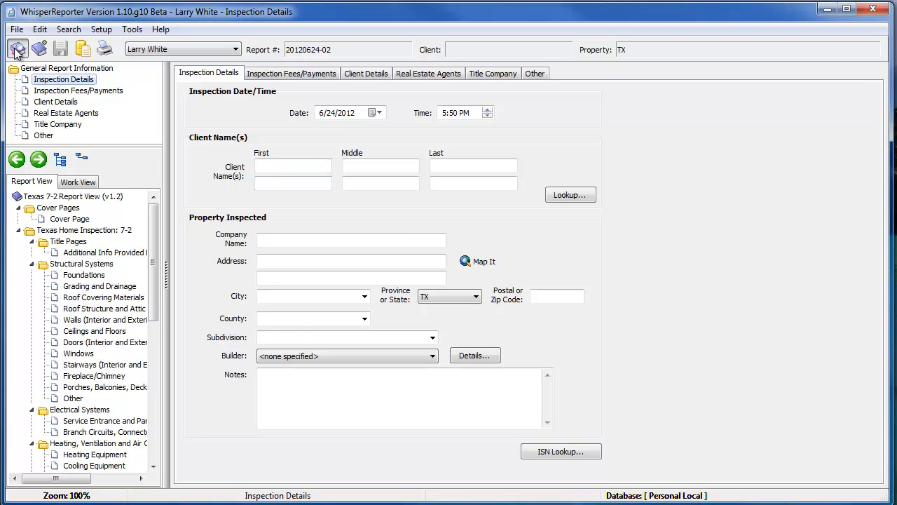
click(17, 47)
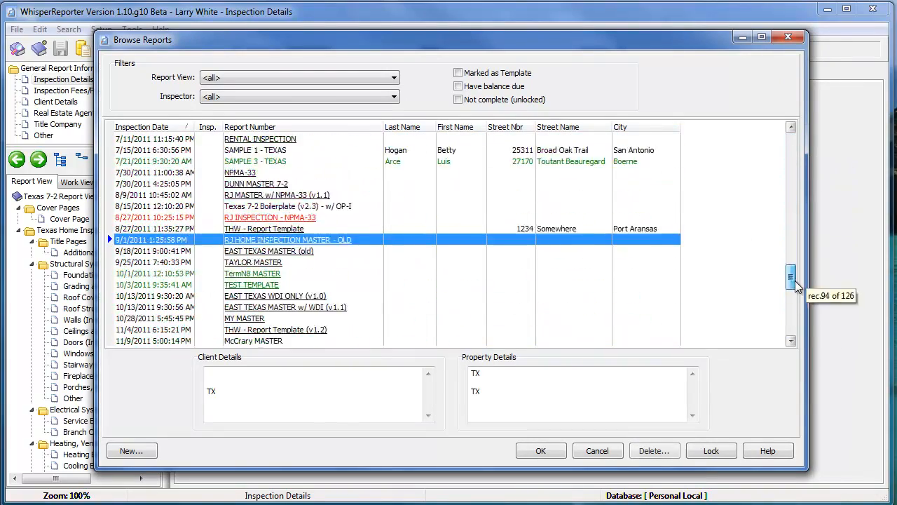
scroll(up, 3)
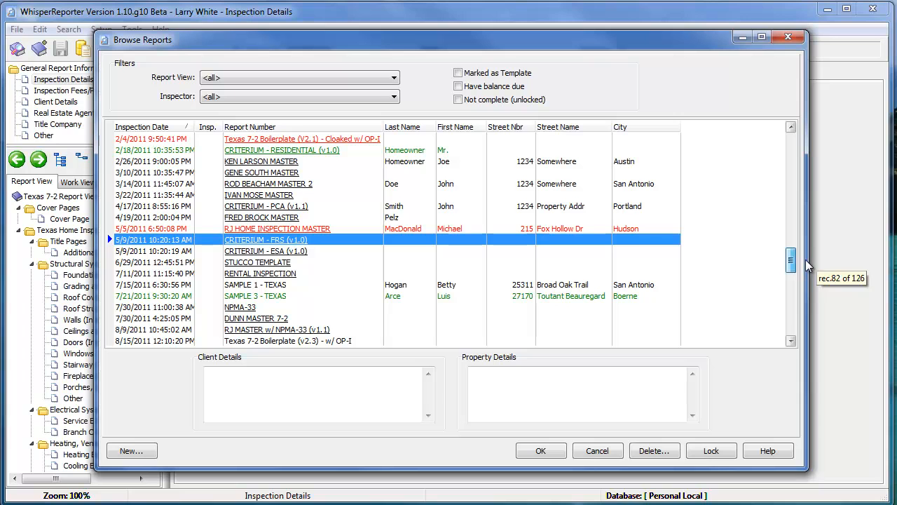
mouse_move(279, 138)
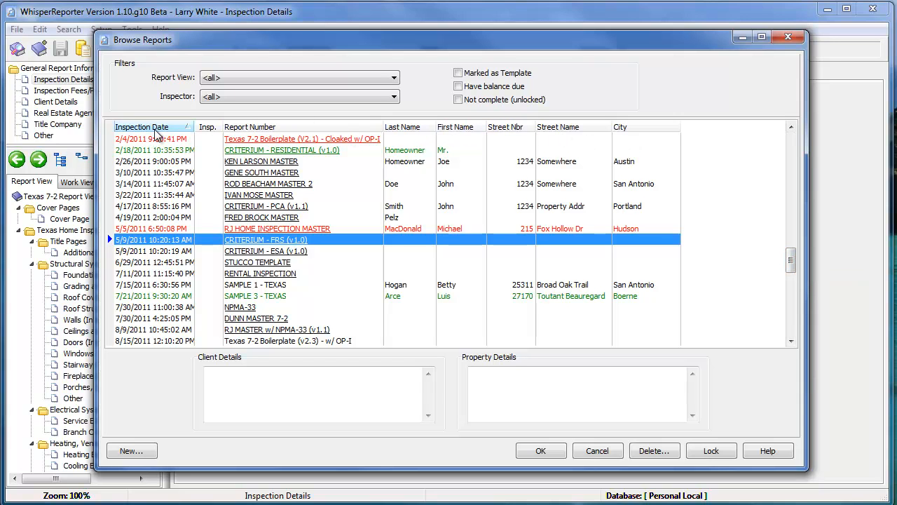
mouse_move(217, 135)
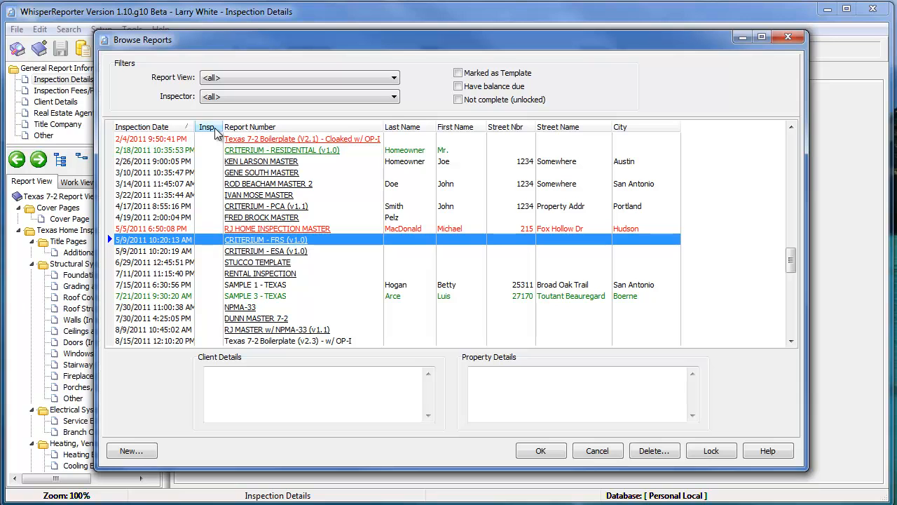
mouse_move(404, 126)
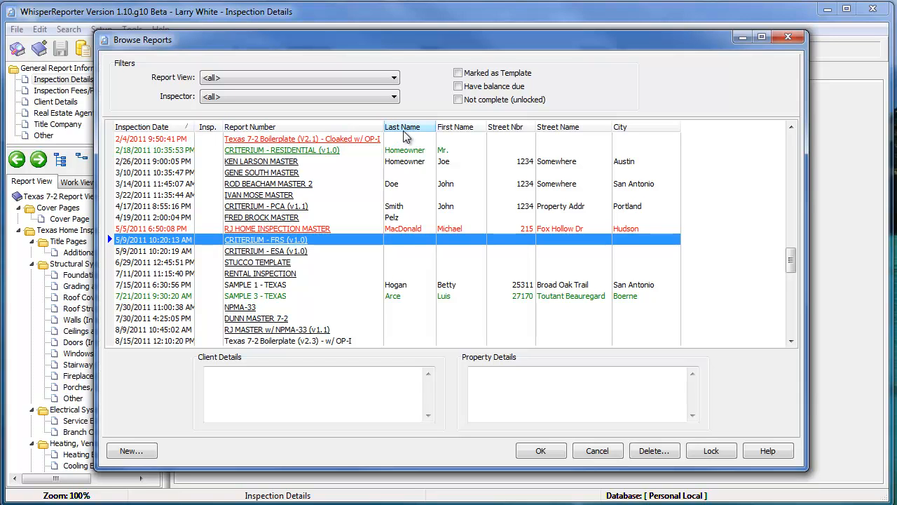
mouse_move(505, 126)
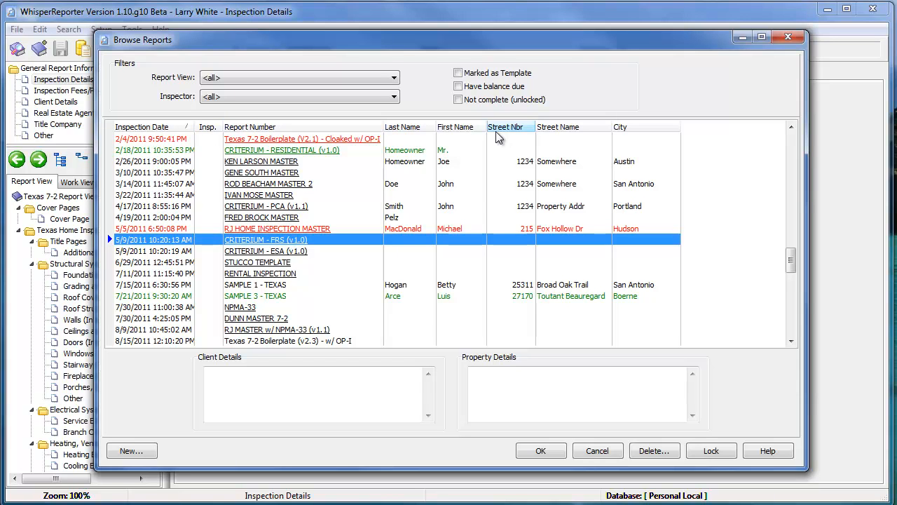
mouse_move(561, 137)
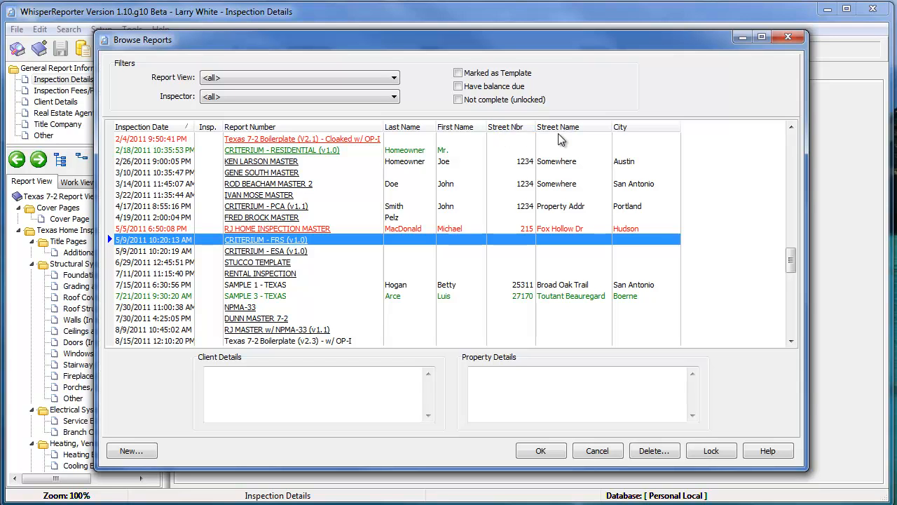
mouse_move(738, 193)
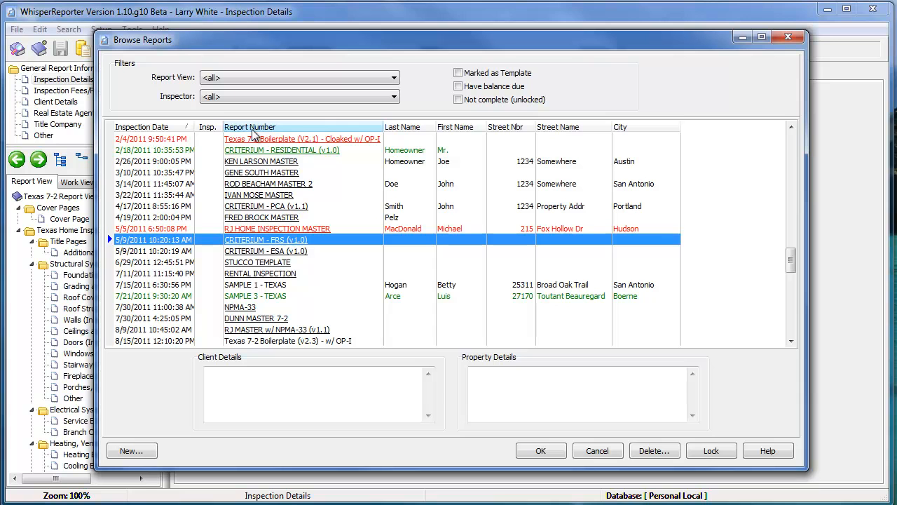
mouse_move(343, 125)
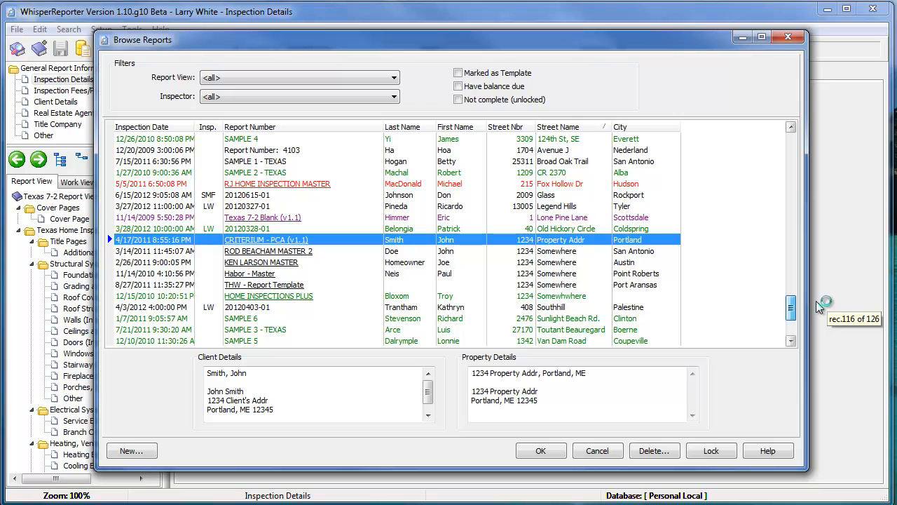
mouse_move(586, 342)
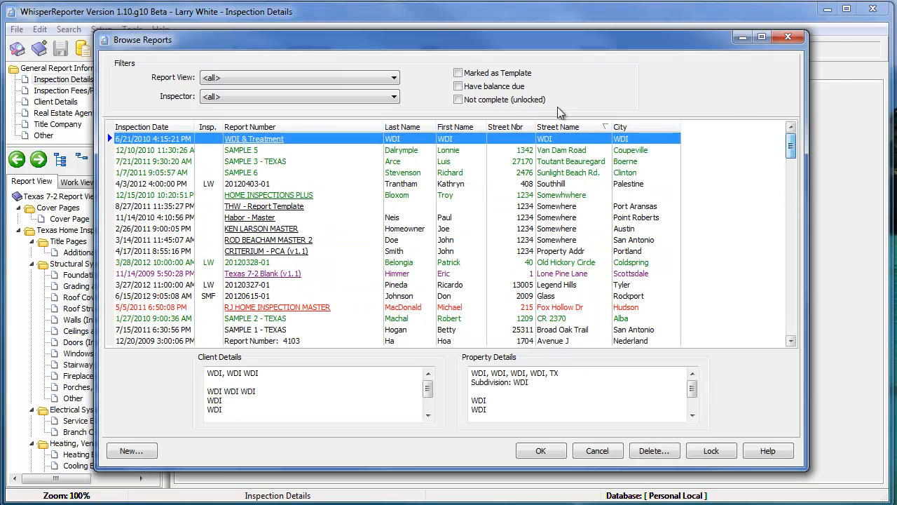
mouse_move(690, 147)
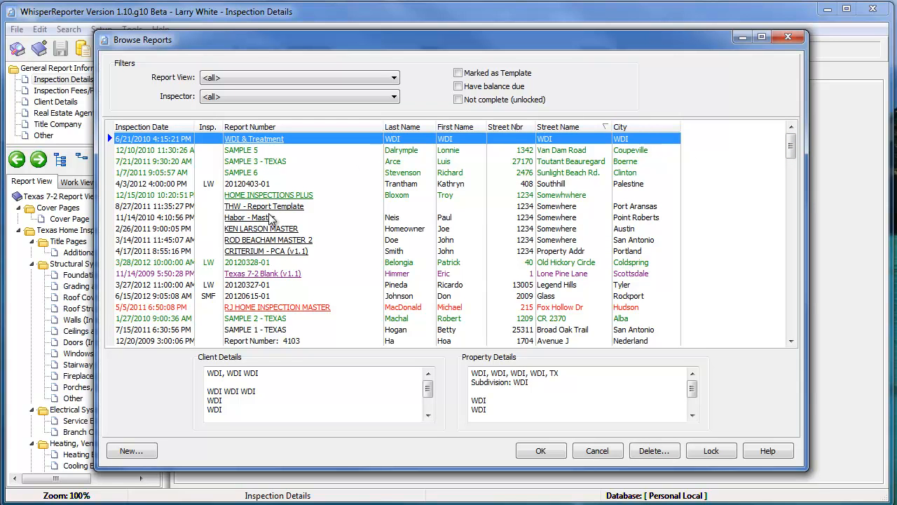
mouse_move(174, 213)
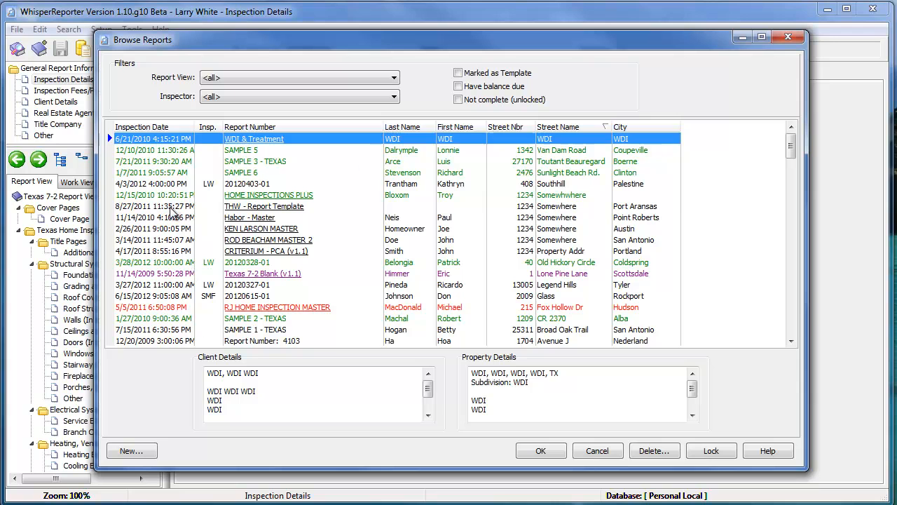
- Select the THW - Report Template entry in the re-sorted report list
click(280, 205)
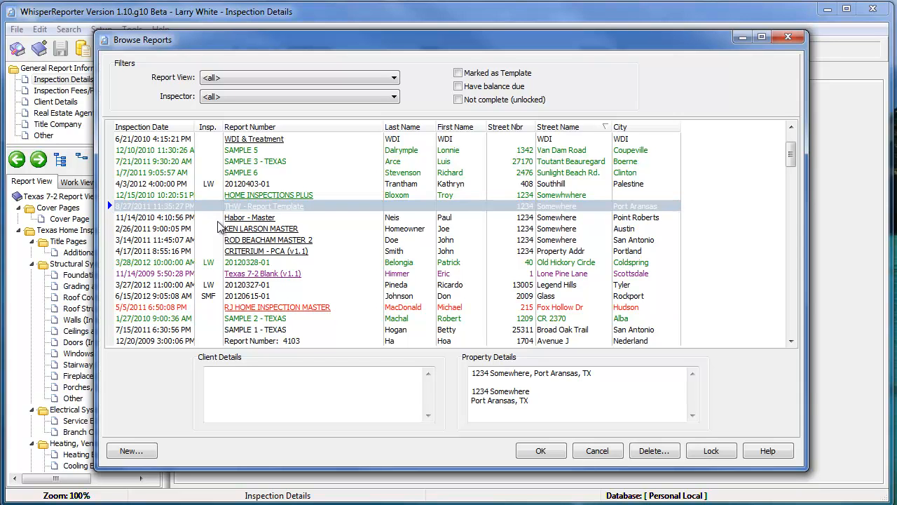
mouse_move(174, 218)
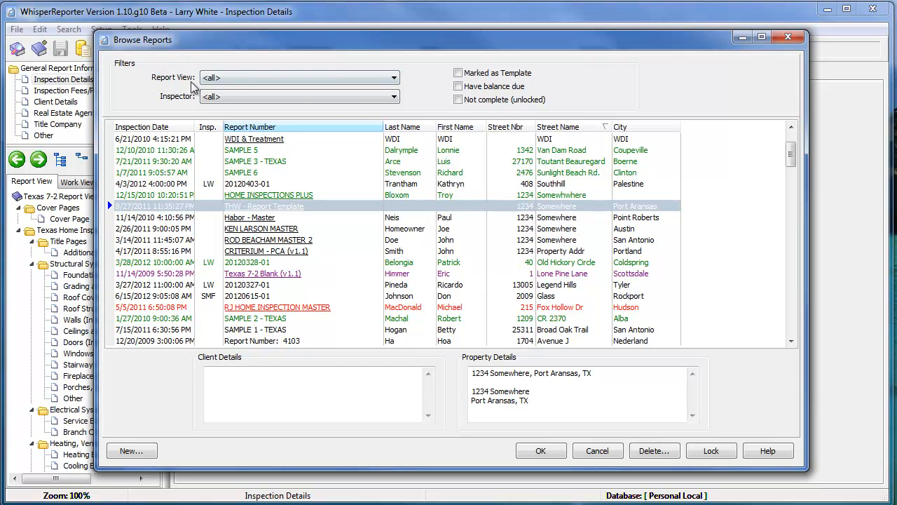
mouse_move(494, 62)
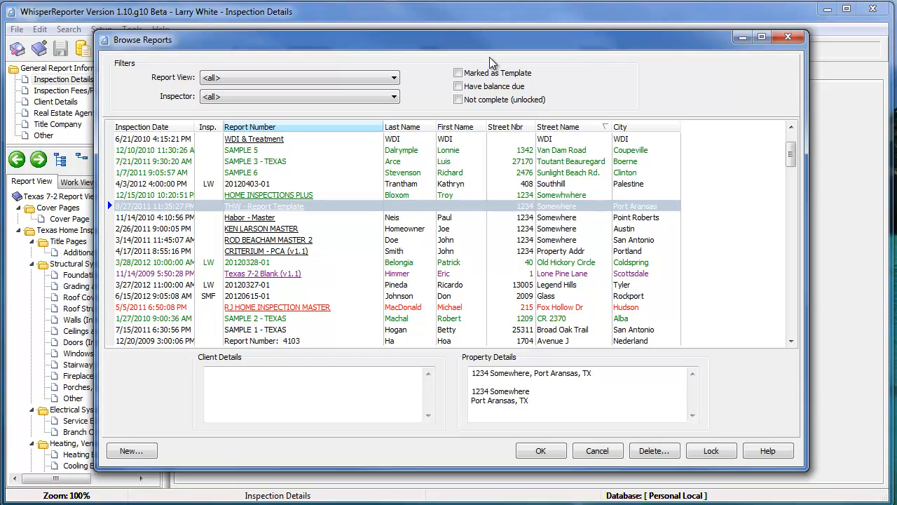
mouse_move(516, 319)
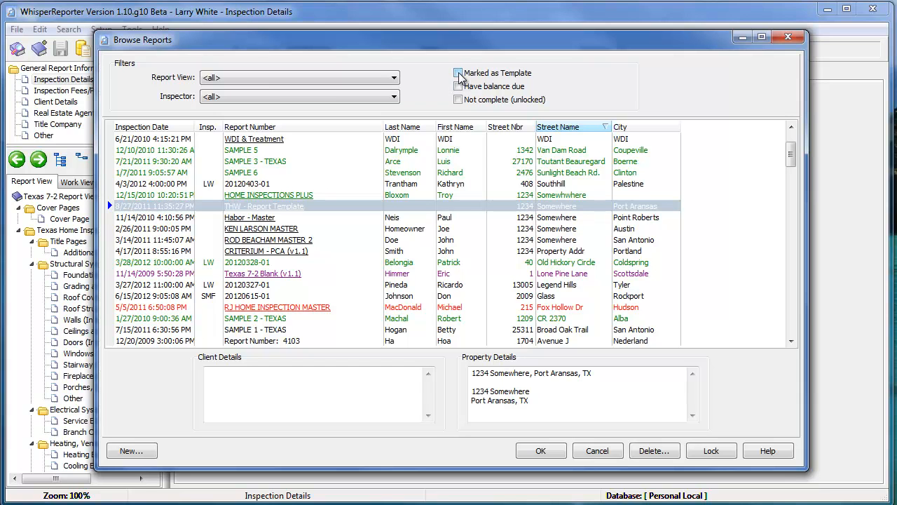
click(458, 73)
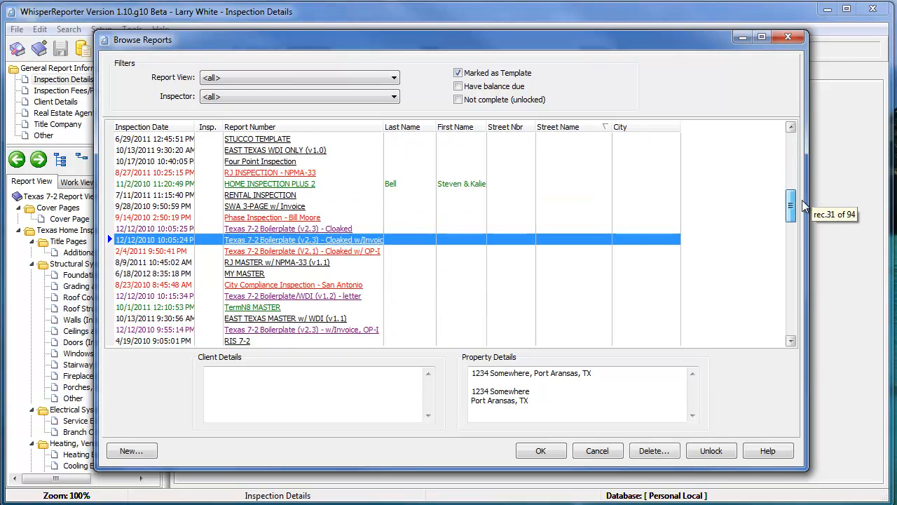
scroll(down, 3)
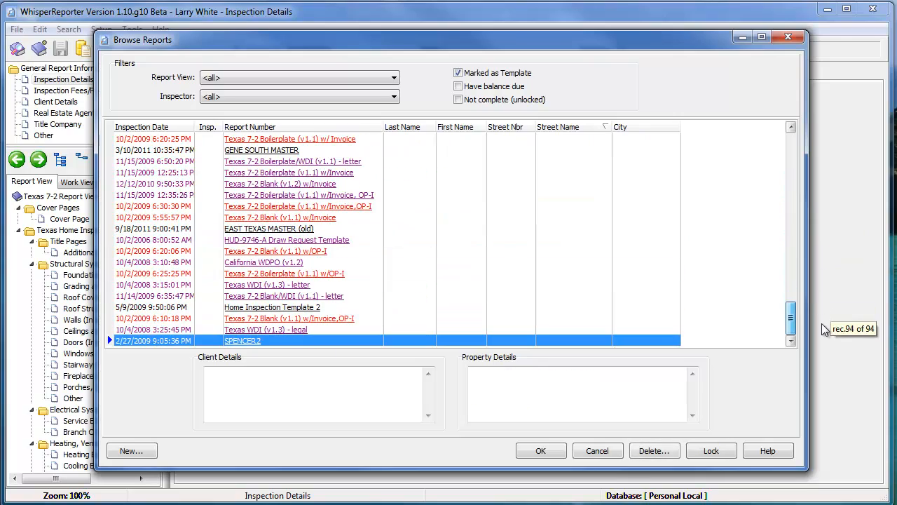
scroll(up, 3)
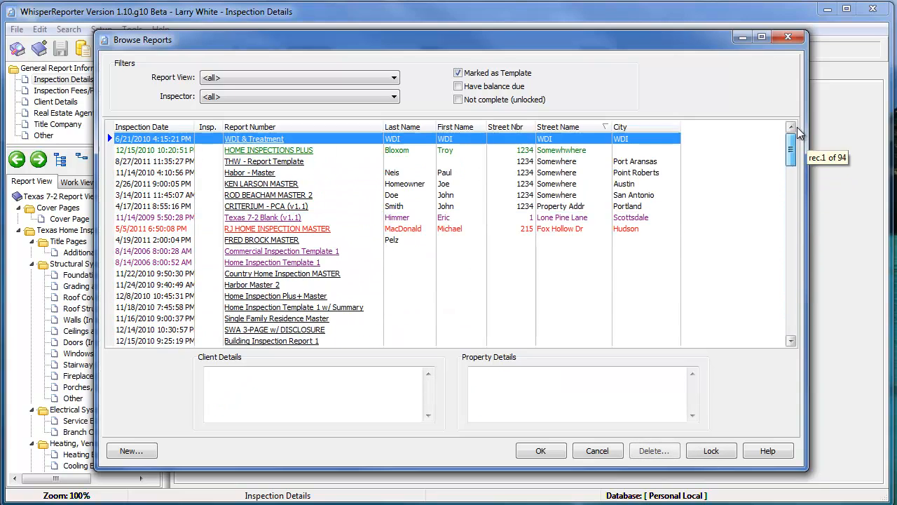
click(458, 73)
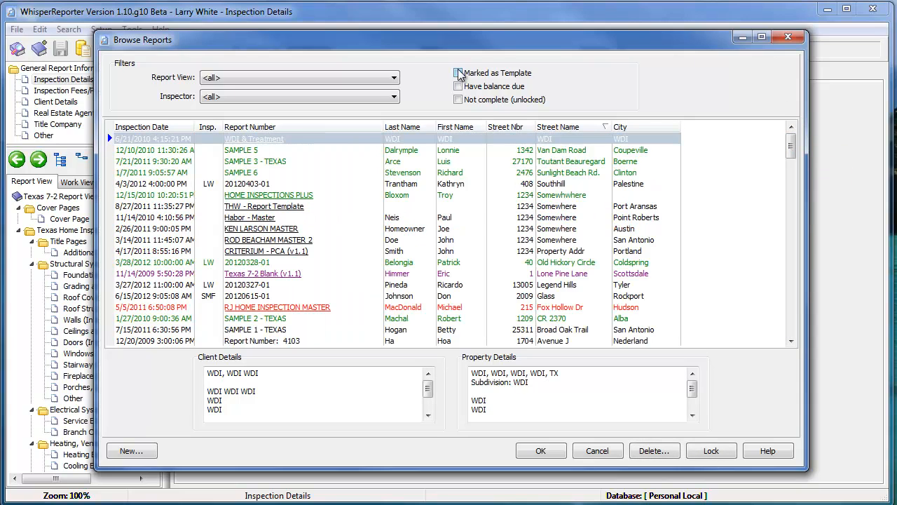
mouse_move(403, 77)
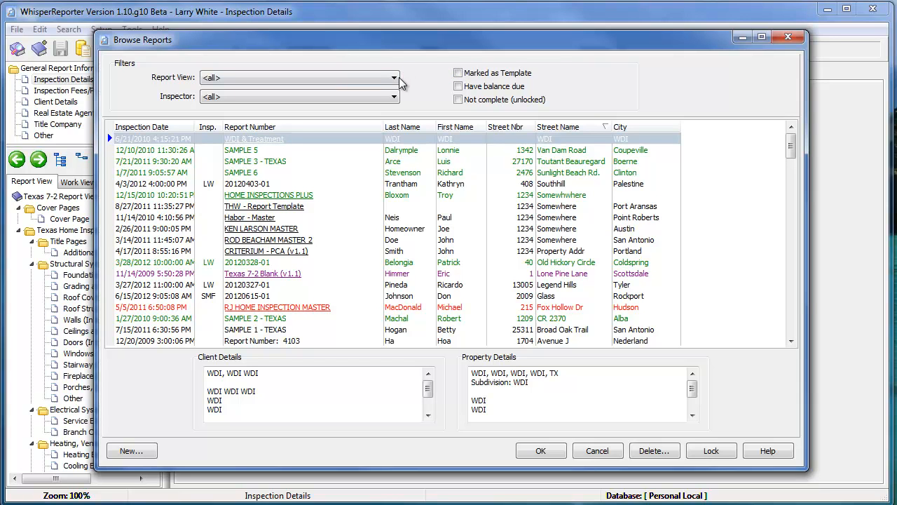
mouse_move(433, 54)
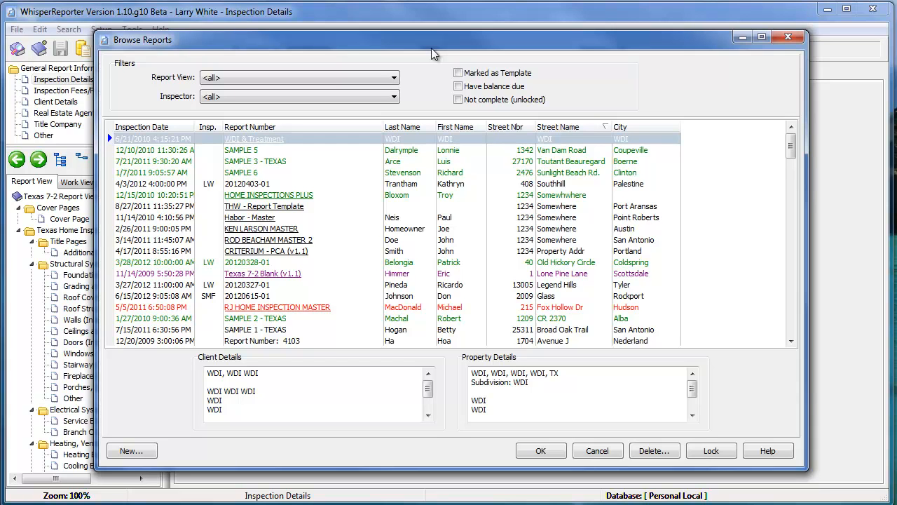
mouse_move(236, 41)
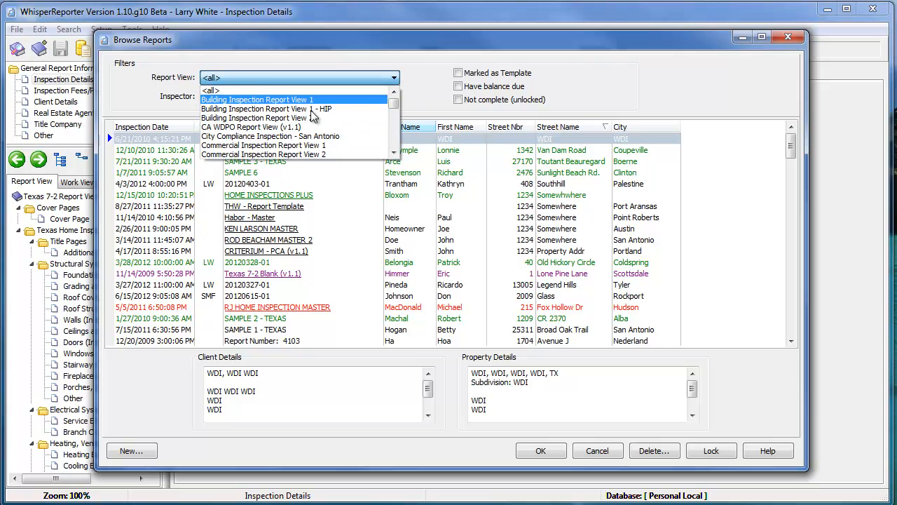
mouse_move(297, 155)
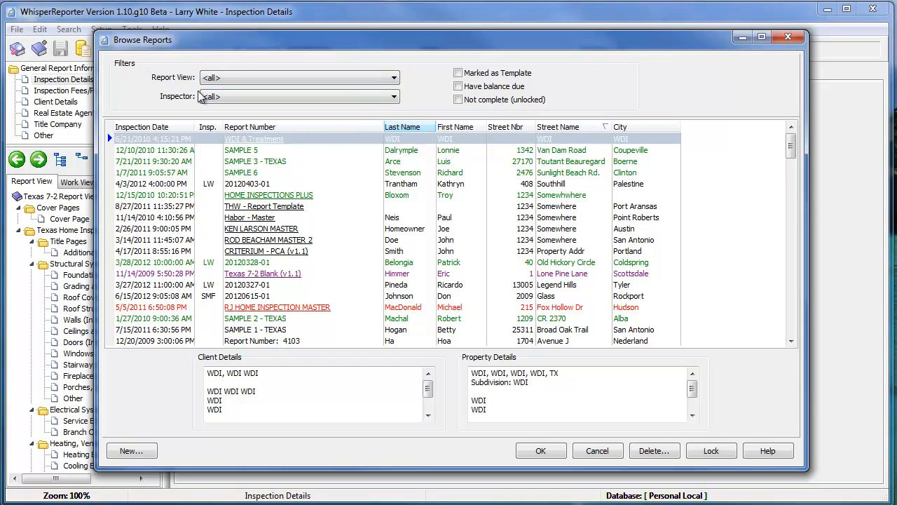
click(394, 95)
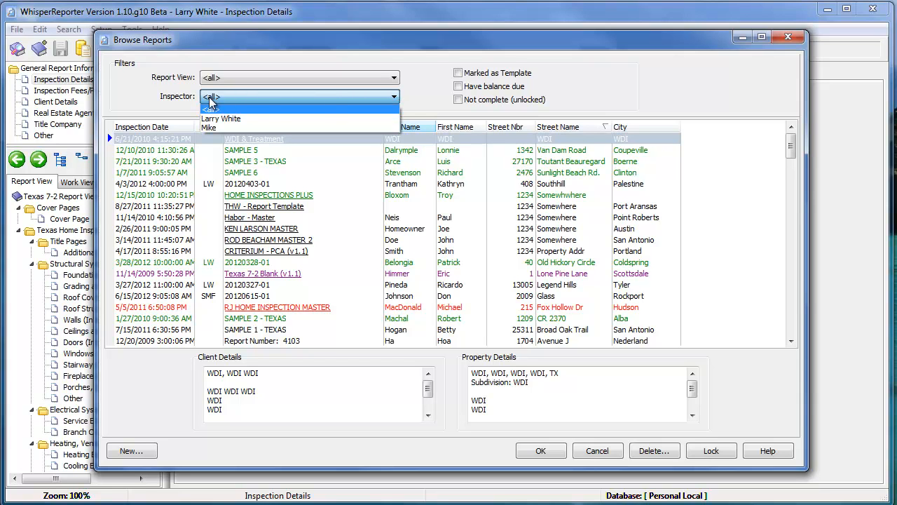
mouse_move(233, 129)
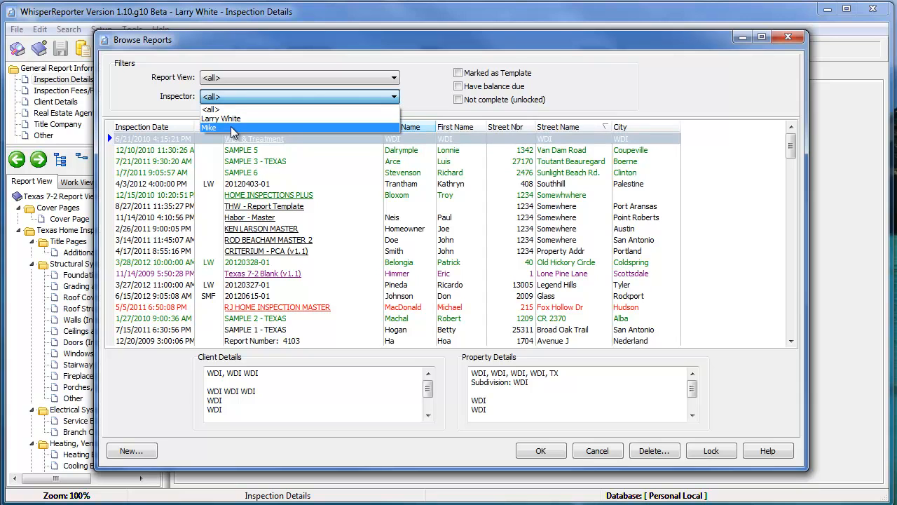
mouse_move(222, 118)
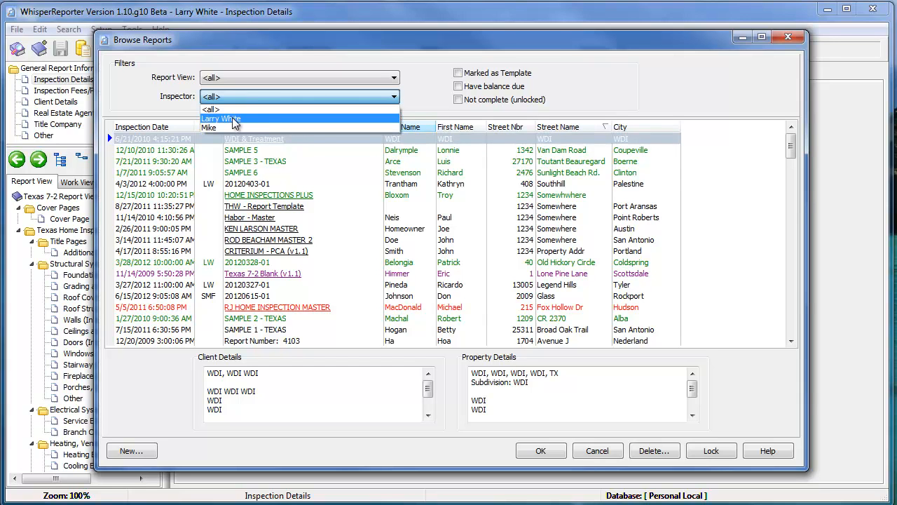
mouse_move(418, 84)
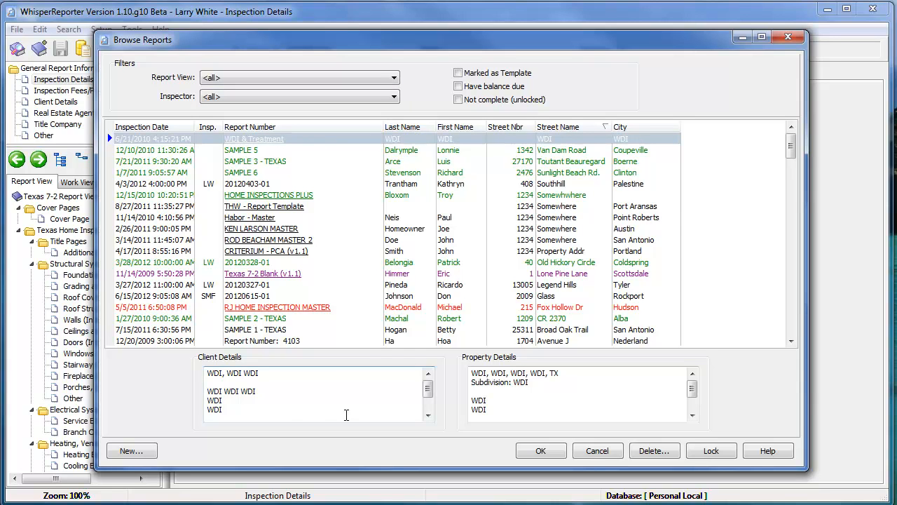
mouse_move(317, 385)
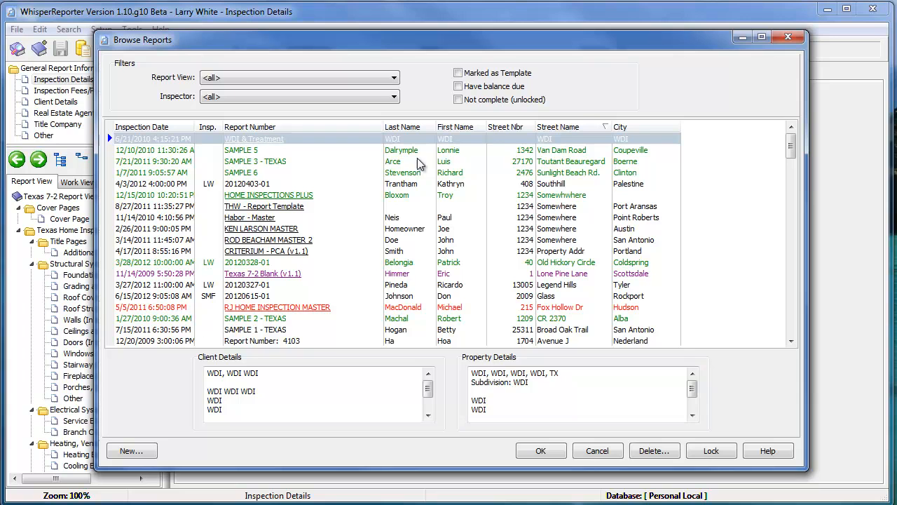
mouse_move(361, 351)
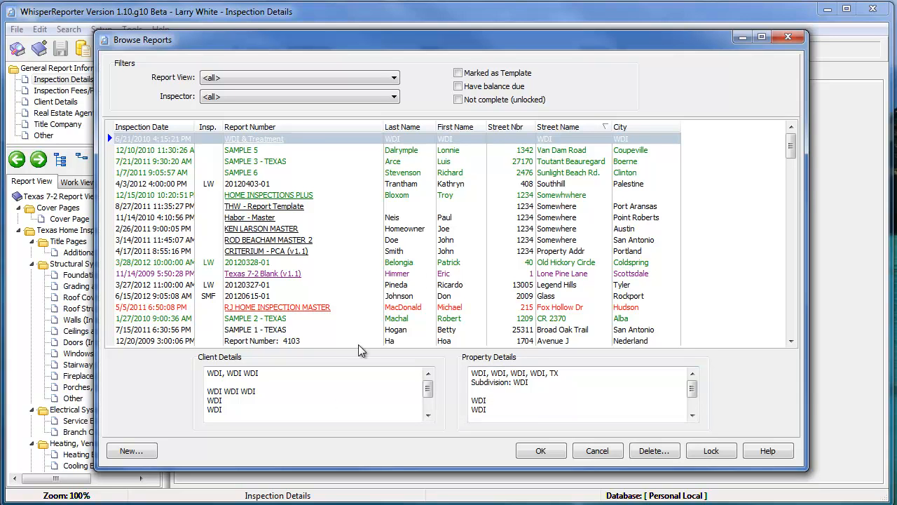
mouse_move(583, 431)
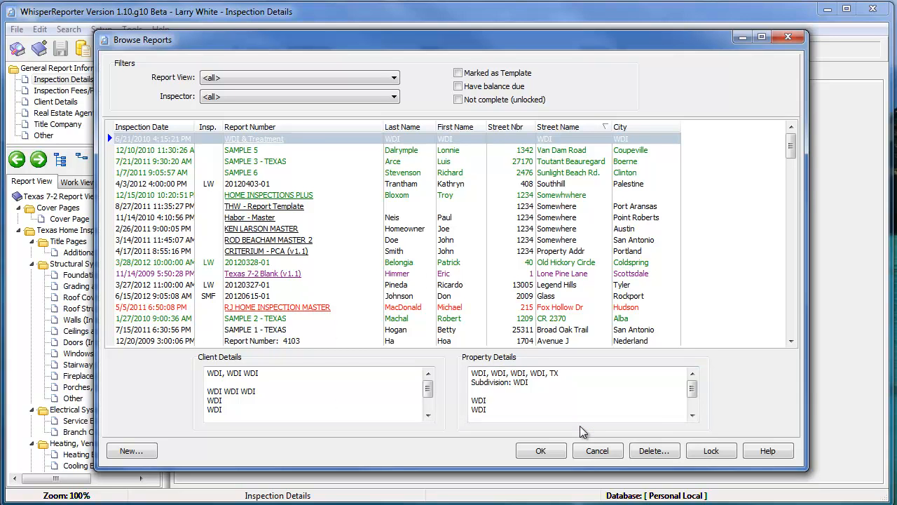
mouse_move(223, 147)
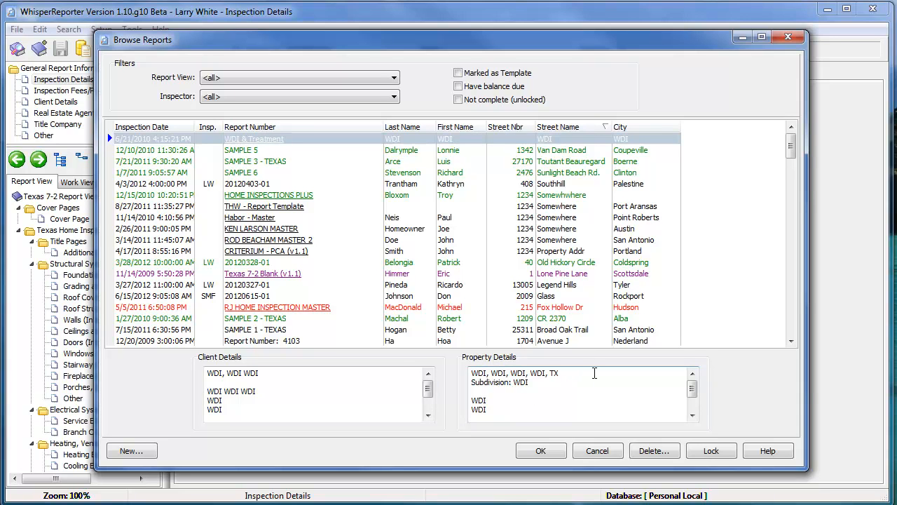
mouse_move(653, 450)
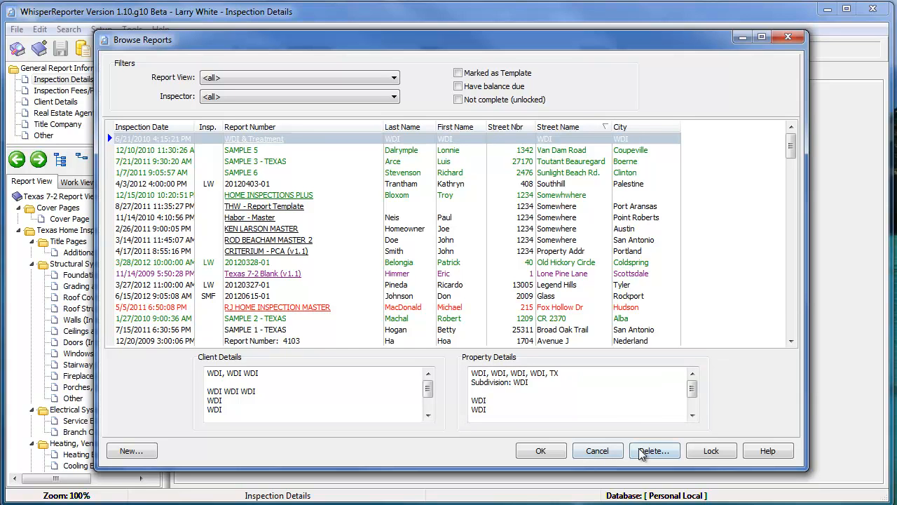
mouse_move(653, 450)
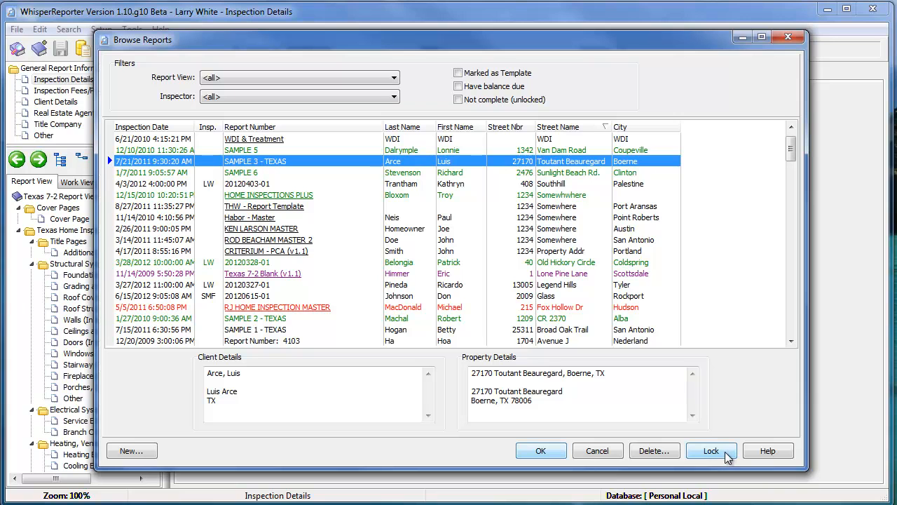
mouse_move(710, 452)
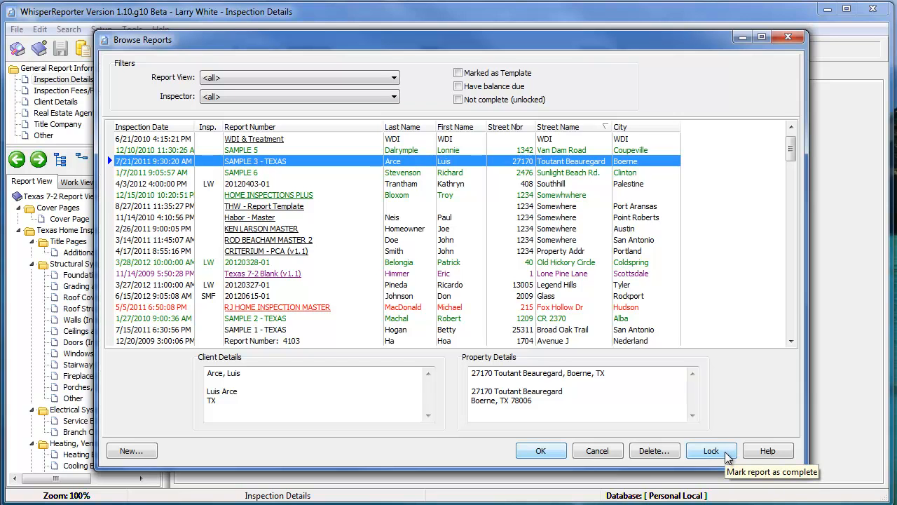
mouse_move(288, 314)
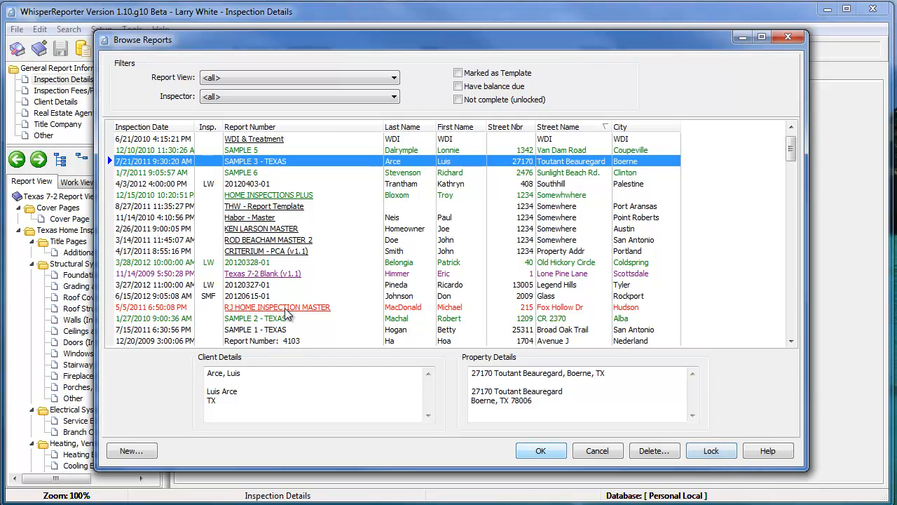
mouse_move(454, 384)
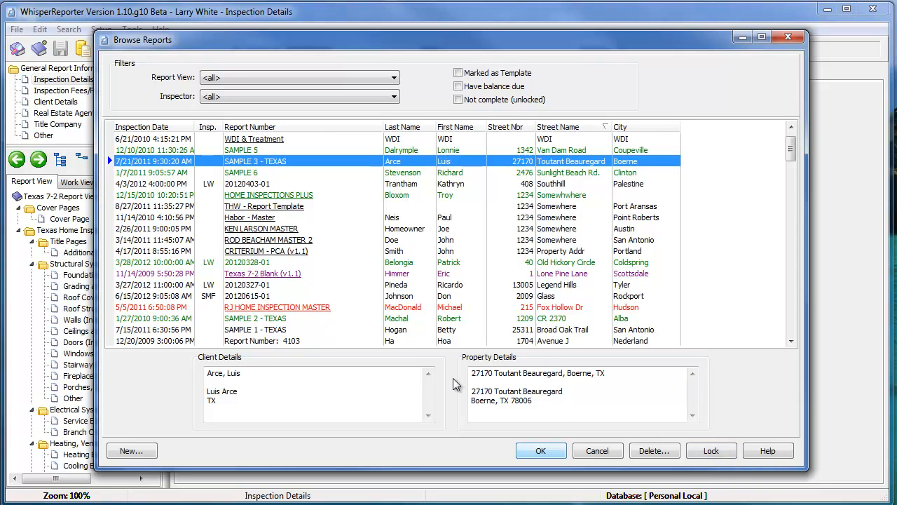
mouse_move(768, 452)
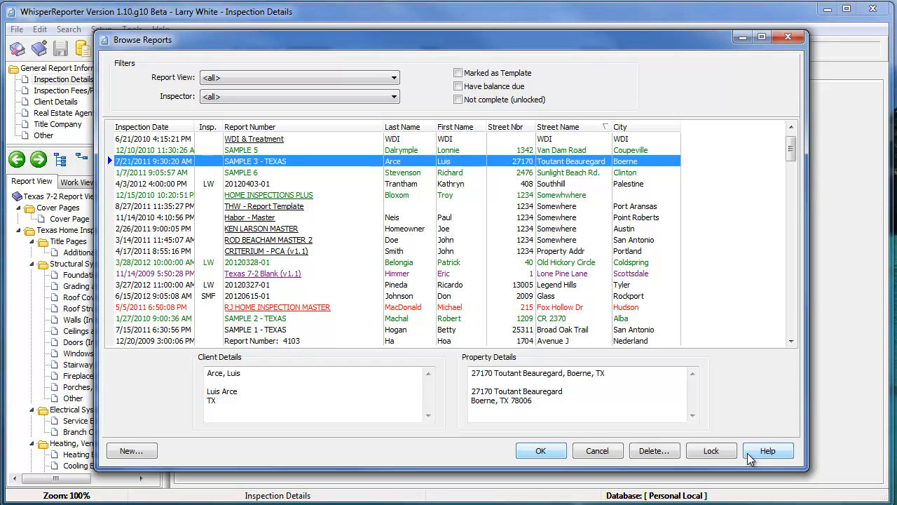
mouse_move(272, 222)
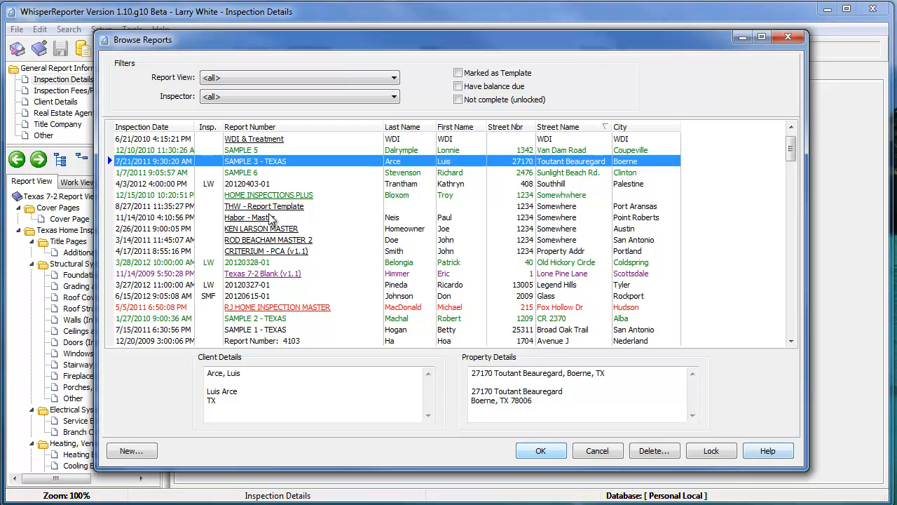
- Unlock the Halvor - Master report and reselect it to confirm it can be locked again
click(267, 295)
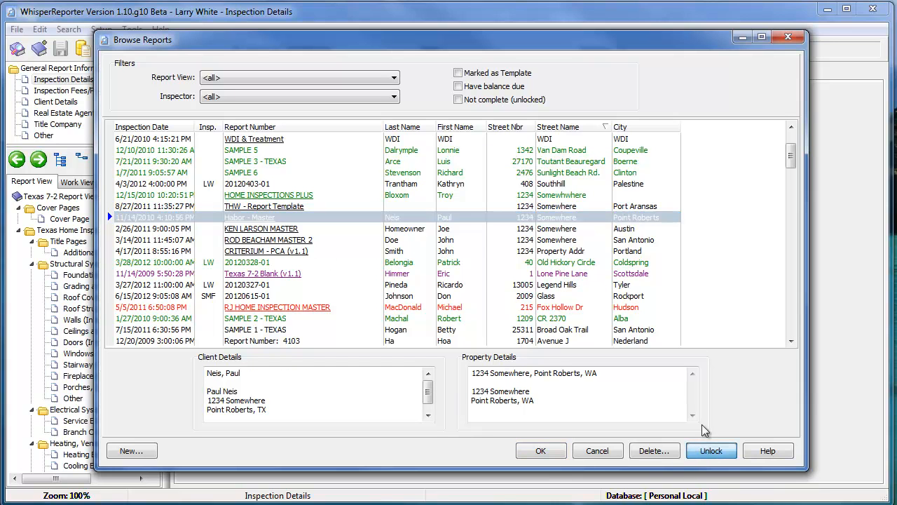
click(281, 239)
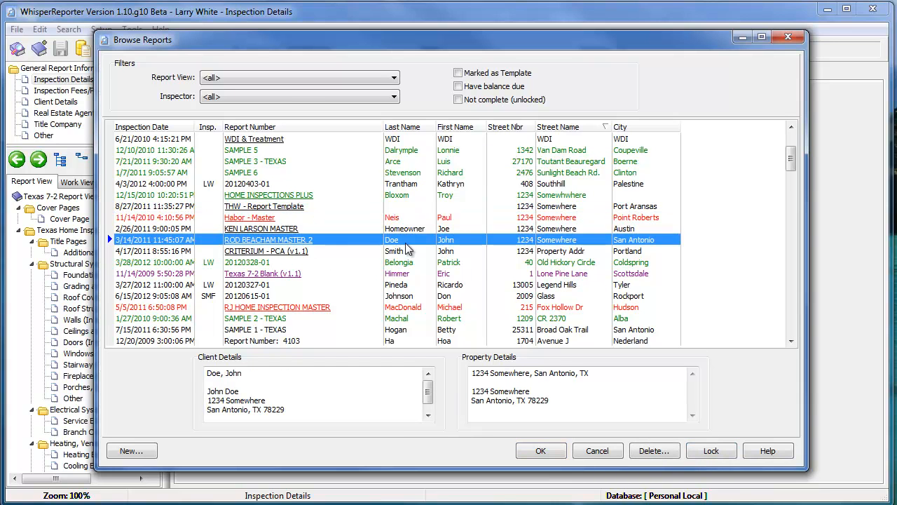
mouse_move(266, 223)
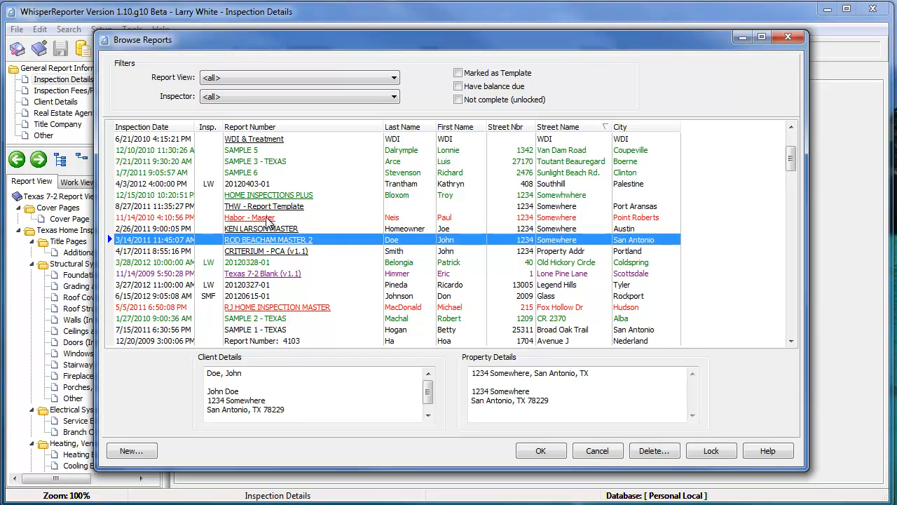
click(250, 216)
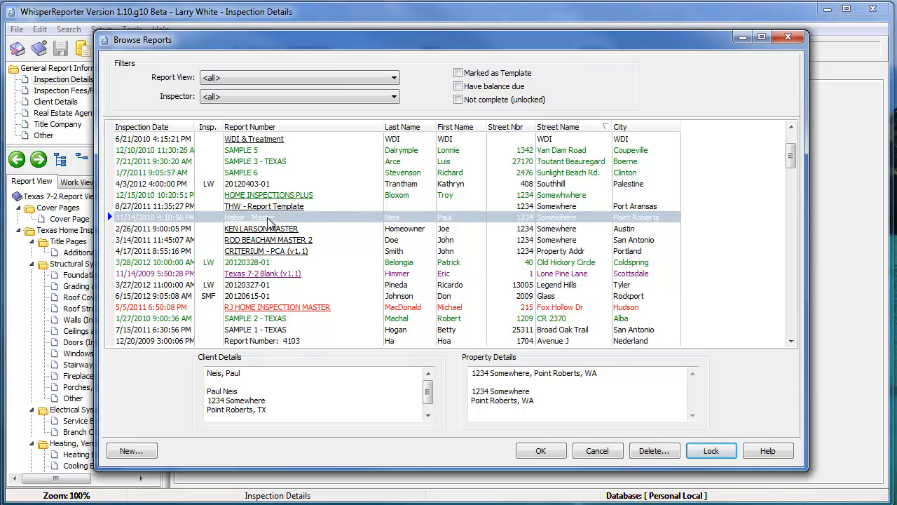
right_click(246, 216)
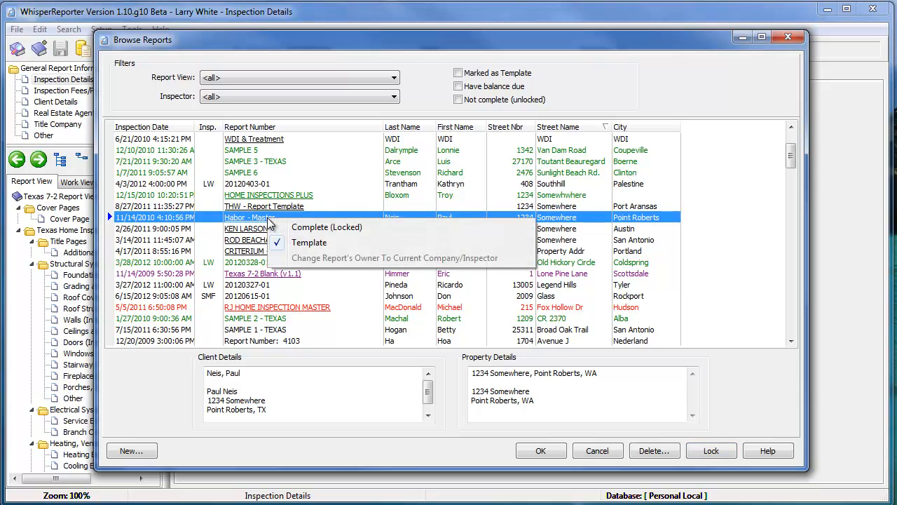
mouse_move(308, 241)
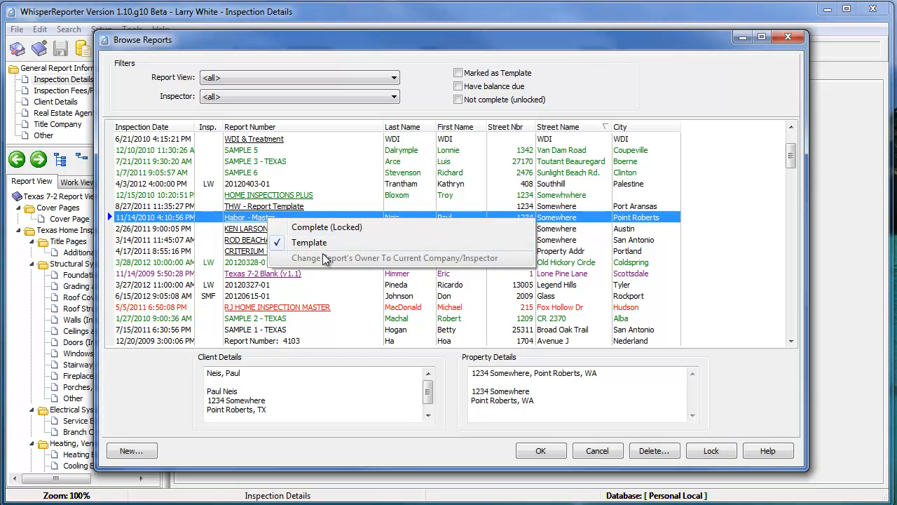
mouse_move(608, 255)
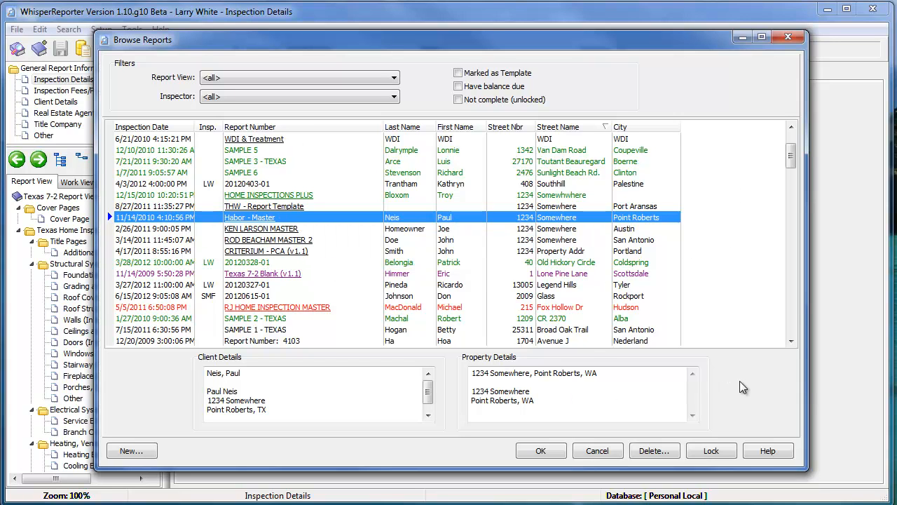
mouse_move(743, 353)
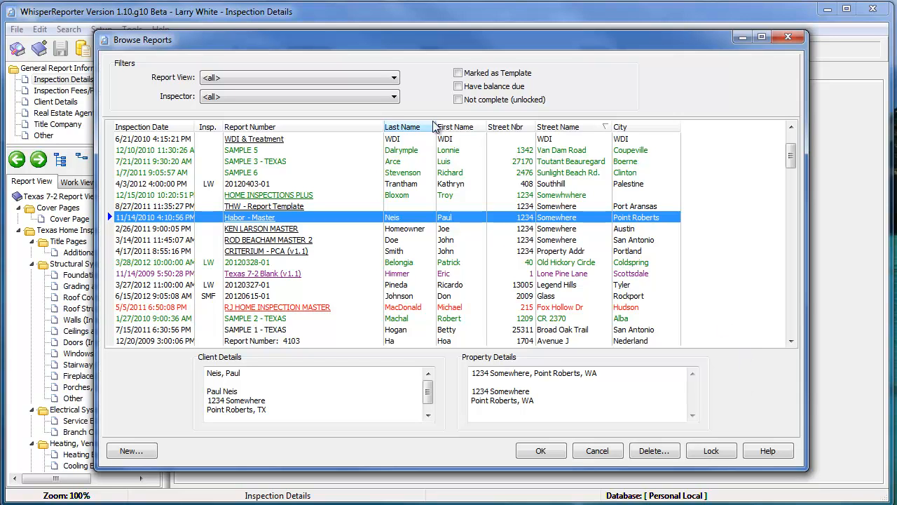
mouse_move(280, 311)
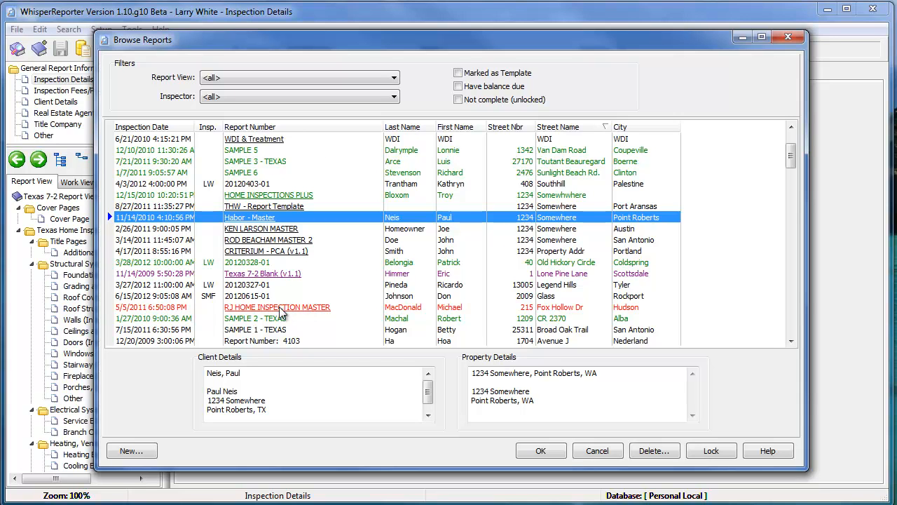
mouse_move(264, 273)
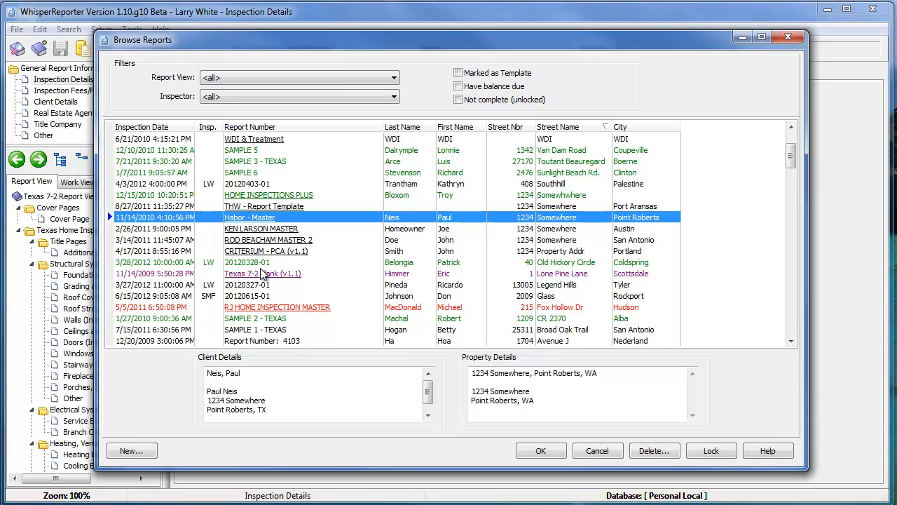
mouse_move(291, 203)
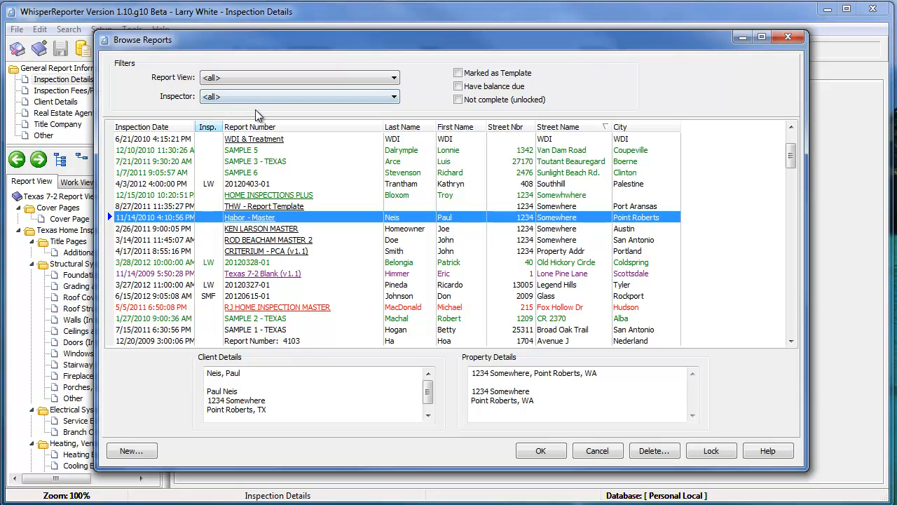
mouse_move(286, 168)
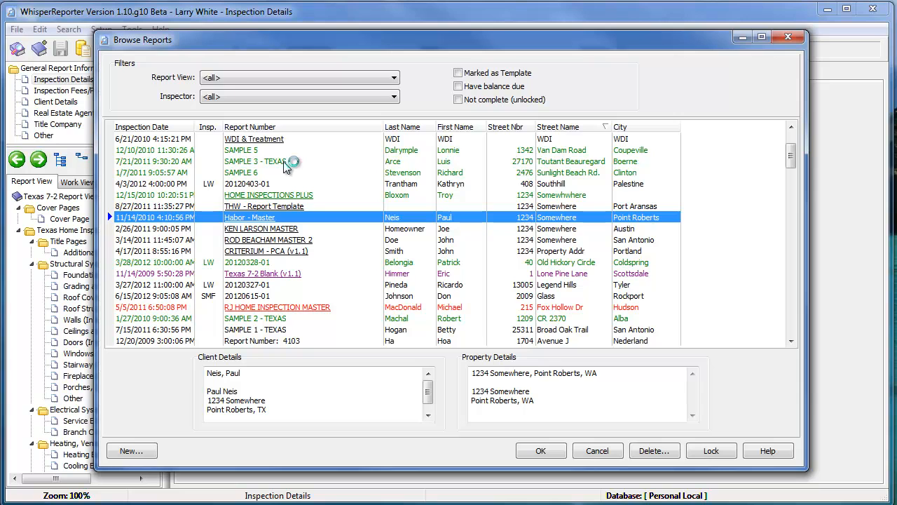
mouse_move(300, 176)
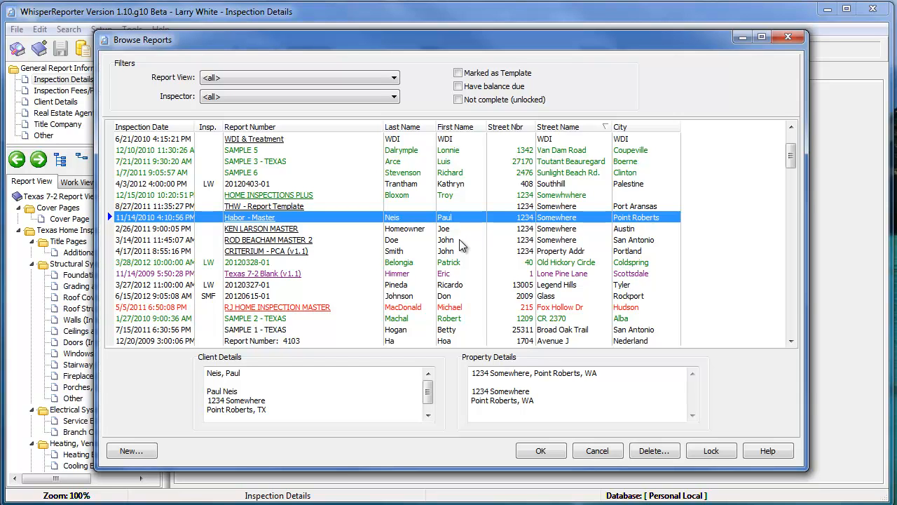
mouse_move(636, 468)
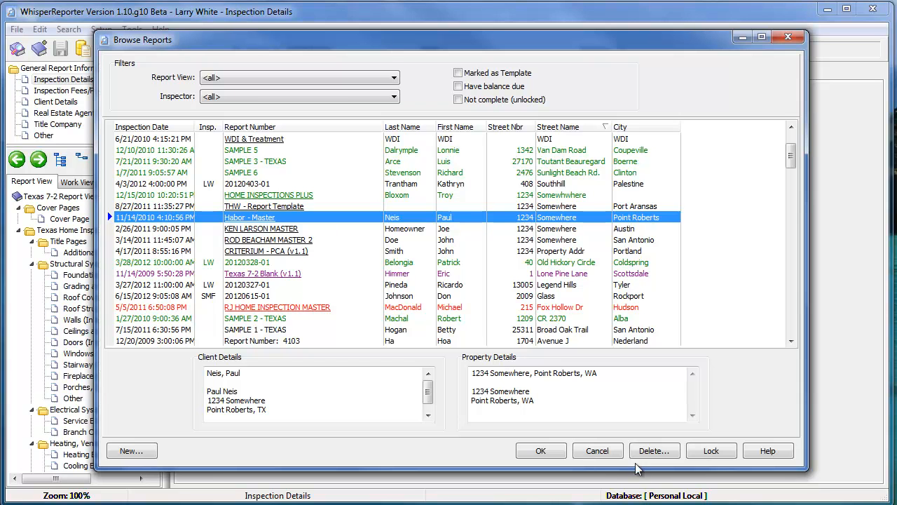